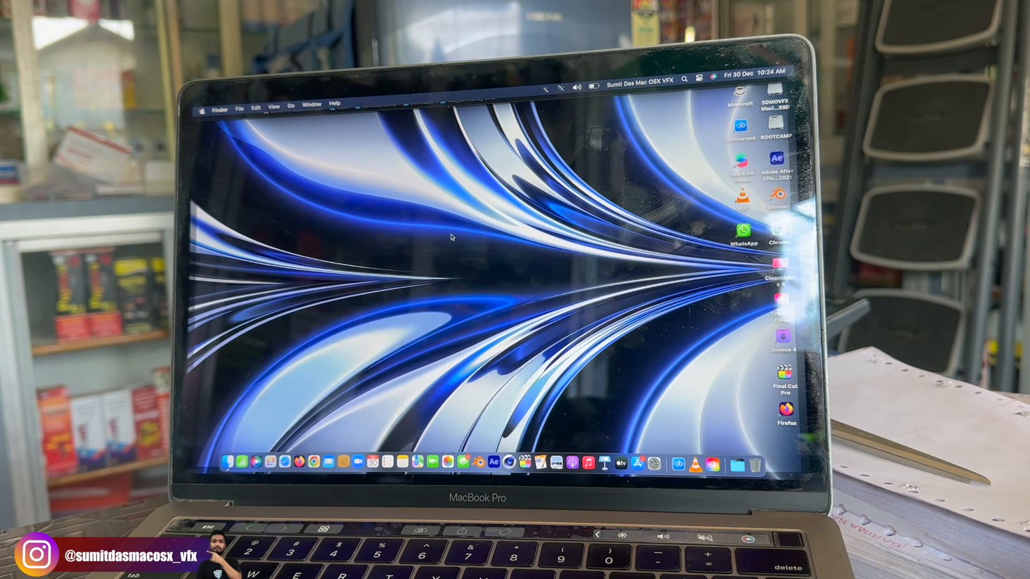
# - Open a Finder window on the Downloads > Mac_Softwares_DMG folder
pyautogui.click(205, 106)
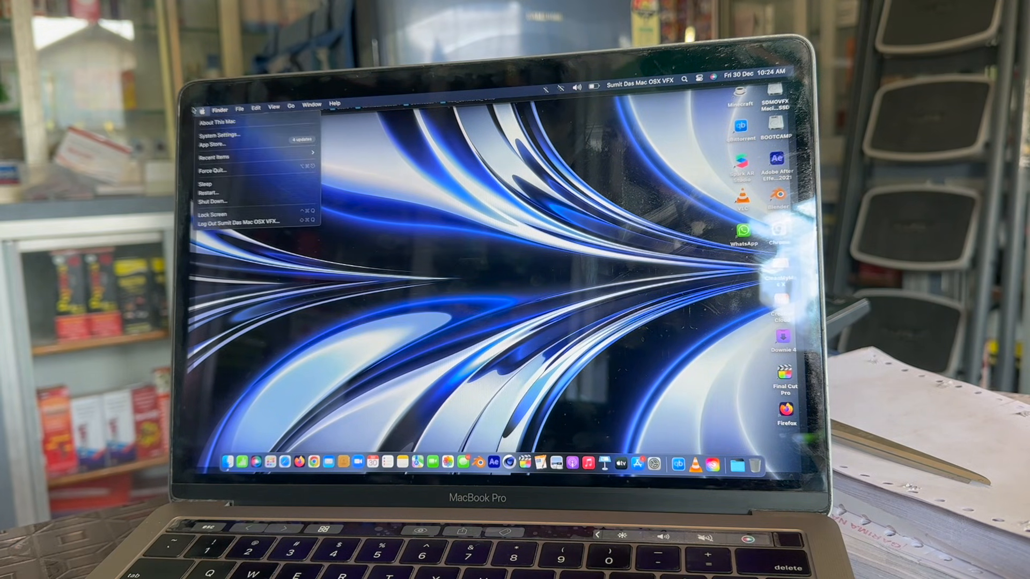
pyautogui.click(218, 120)
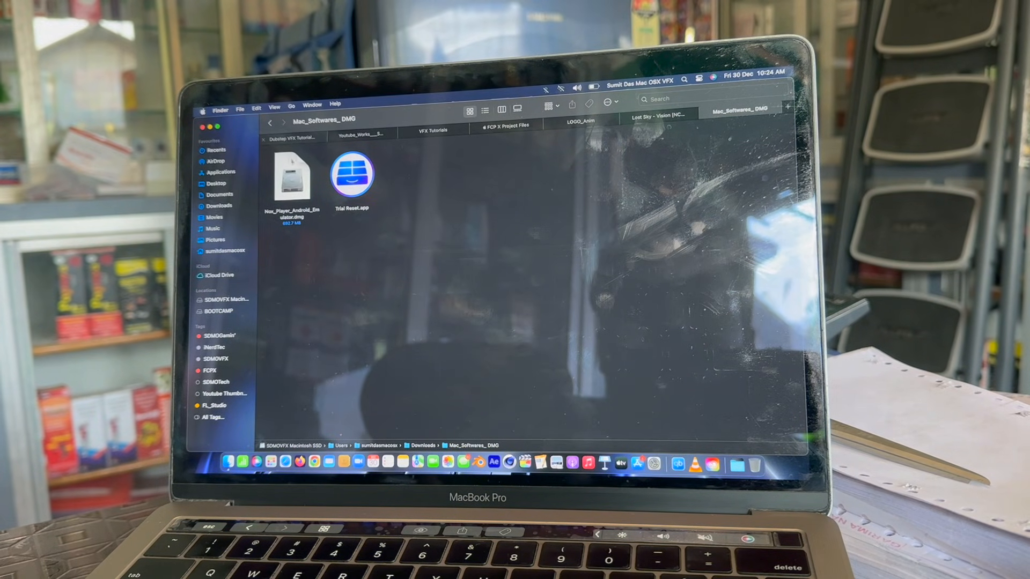
# - Mount the Nox disk image and launch NoxAppPlayerInstaller, approving the security warning
pyautogui.doubleClick(292, 179)
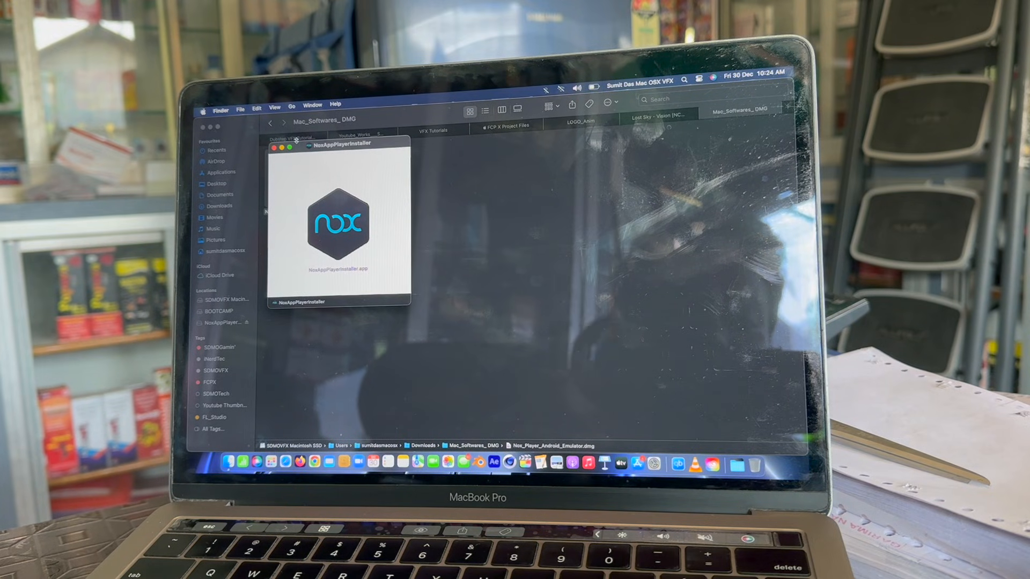
pyautogui.click(334, 226)
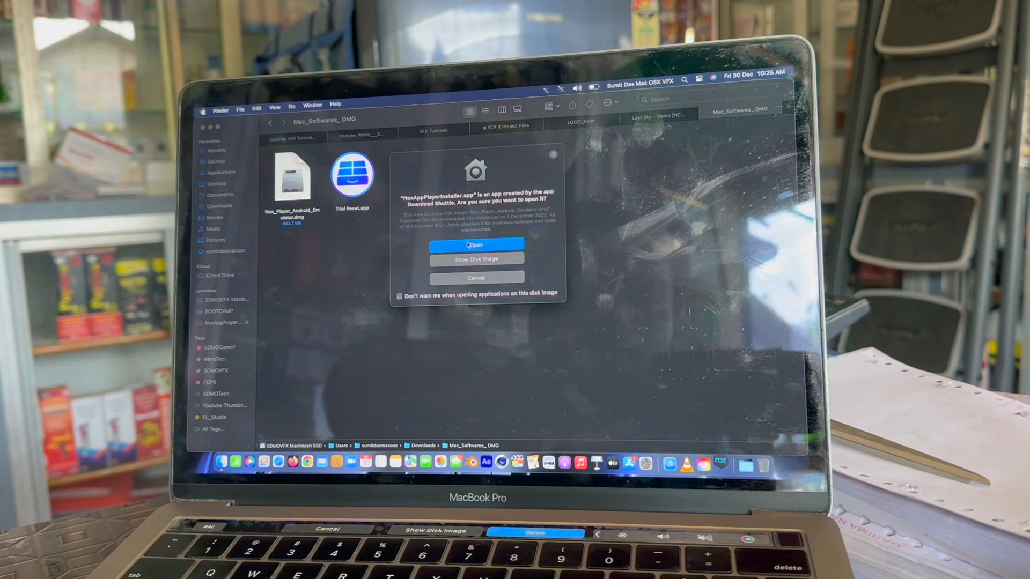
pyautogui.click(475, 244)
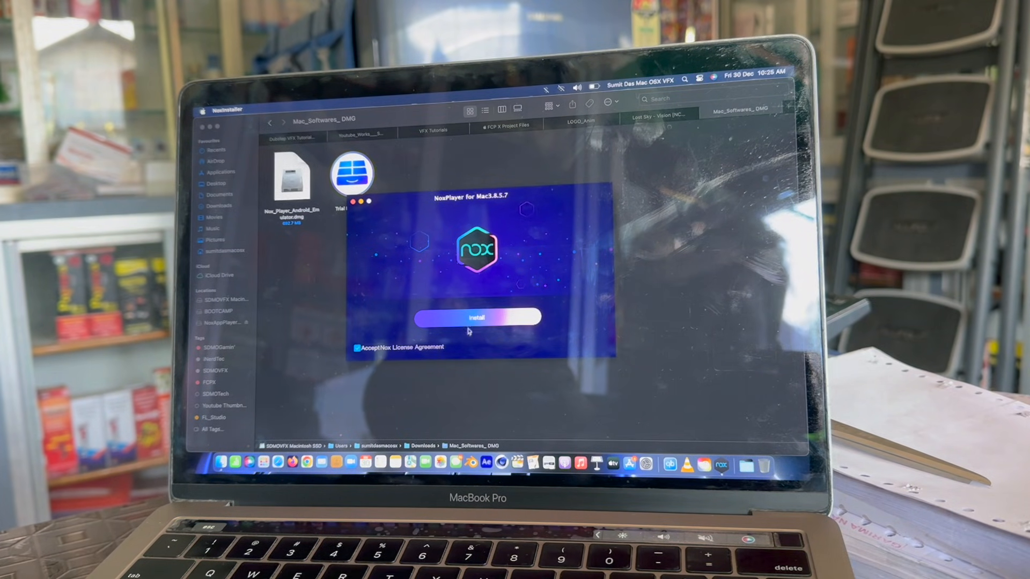
# - Install NoxPlayer, then start it once installation finishes
pyautogui.click(476, 318)
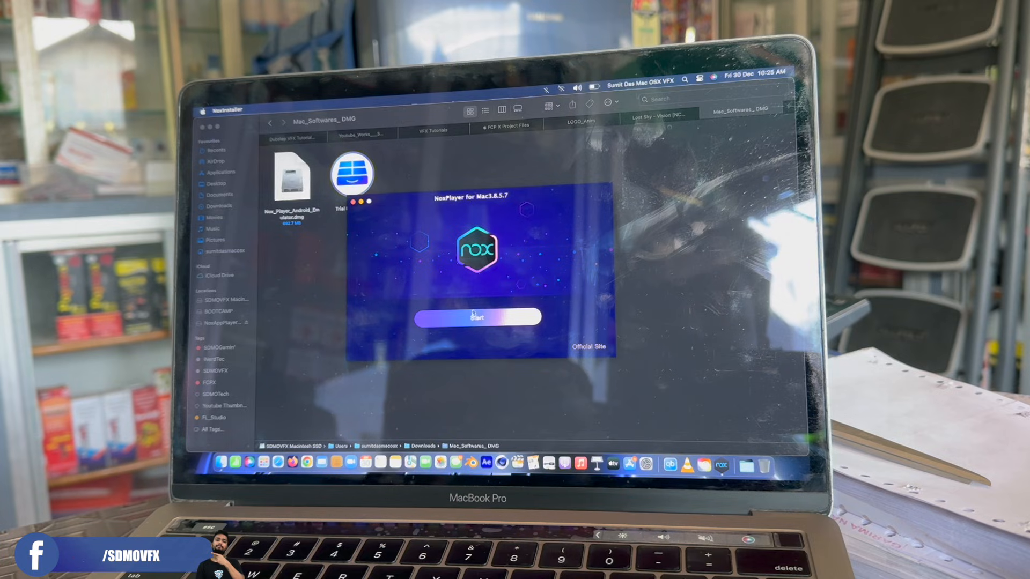
pyautogui.click(476, 318)
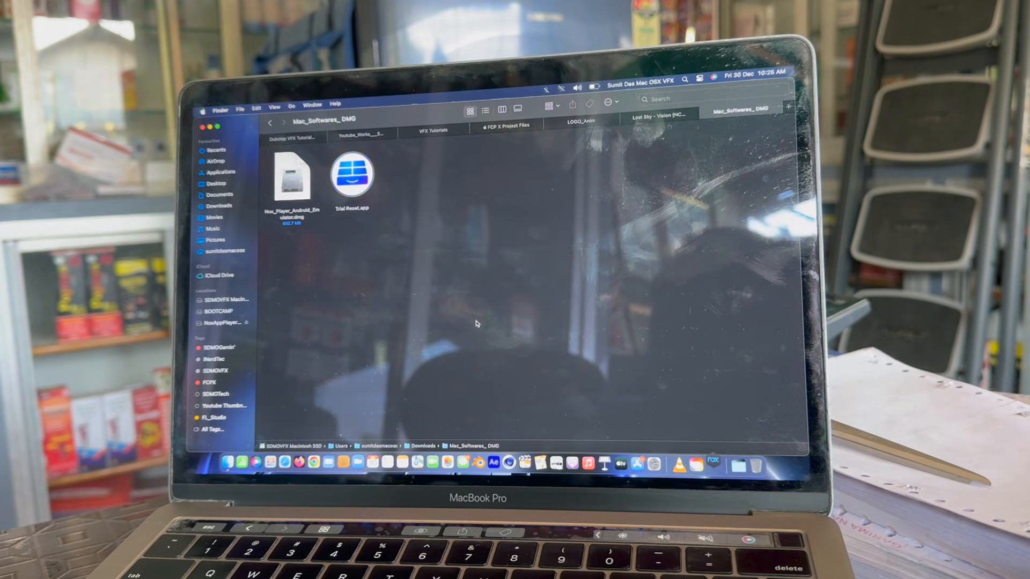
# - Launch NoxPlayer and approve its getadmin password prompt
pyautogui.doubleClick(351, 174)
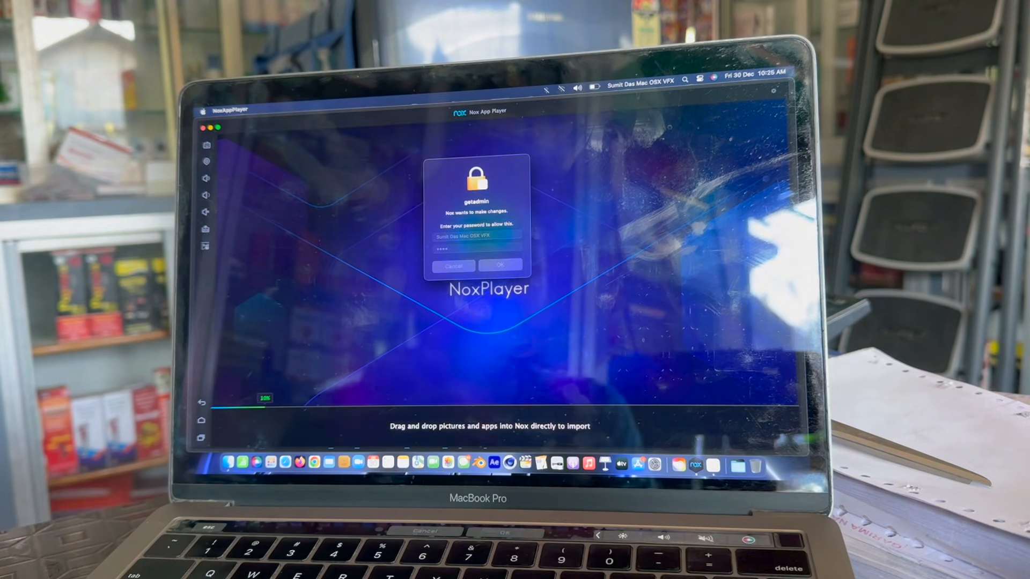
pyautogui.click(499, 265)
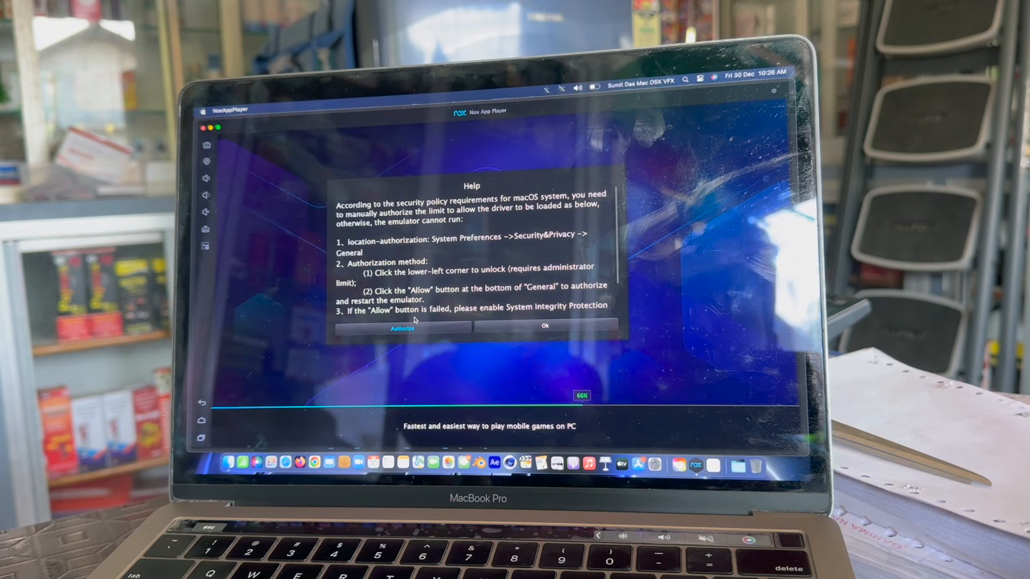
# - Authorize the Nox driver, review Privacy & Security, and return to NoxPlayer
pyautogui.click(401, 328)
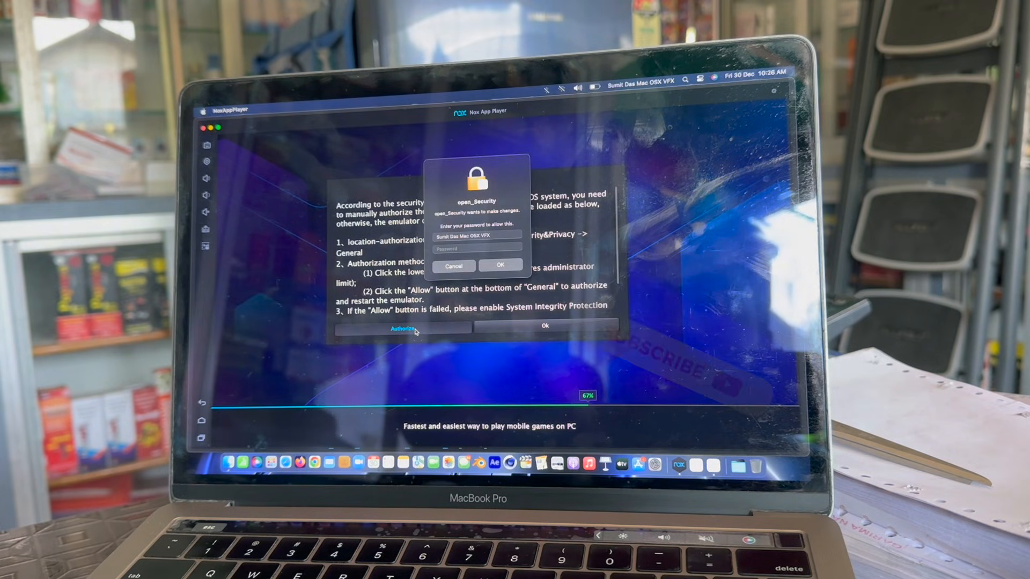
pyautogui.click(477, 249)
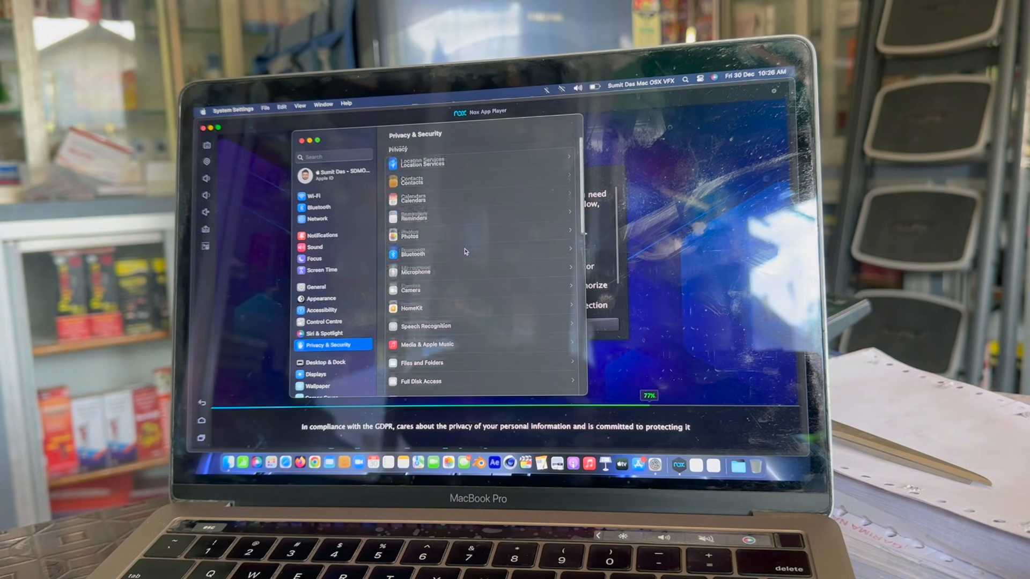
pyautogui.scroll(-3)
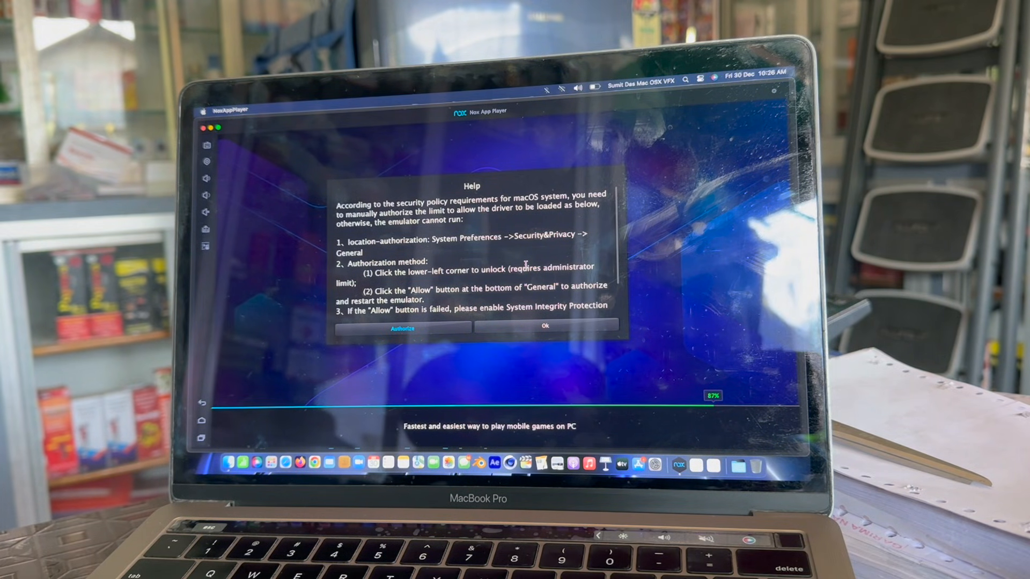
pyautogui.click(544, 327)
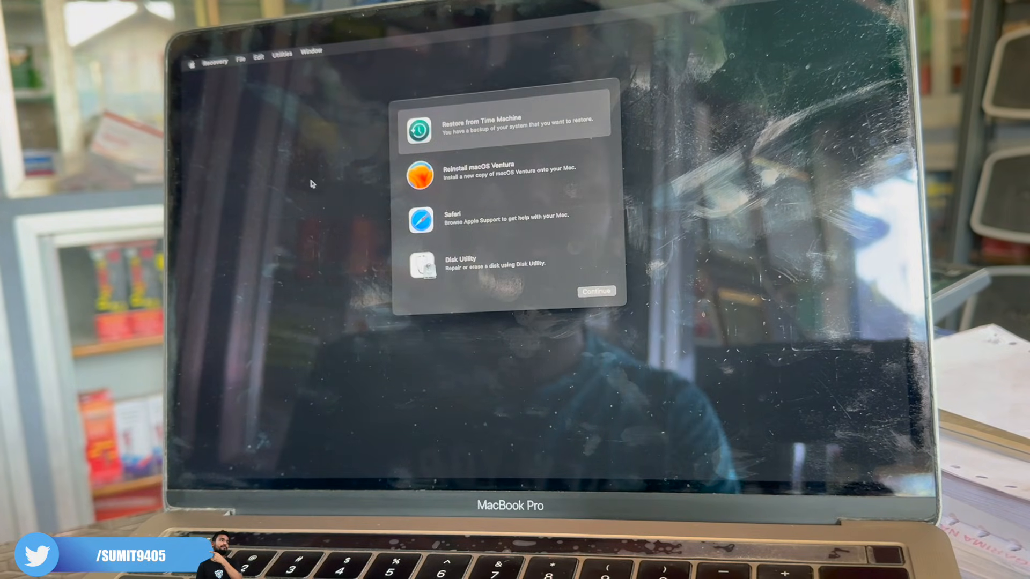
# - Run csrutil disable in the Recovery Terminal to turn off System Integrity Protection
pyautogui.click(312, 52)
pyautogui.write('c')
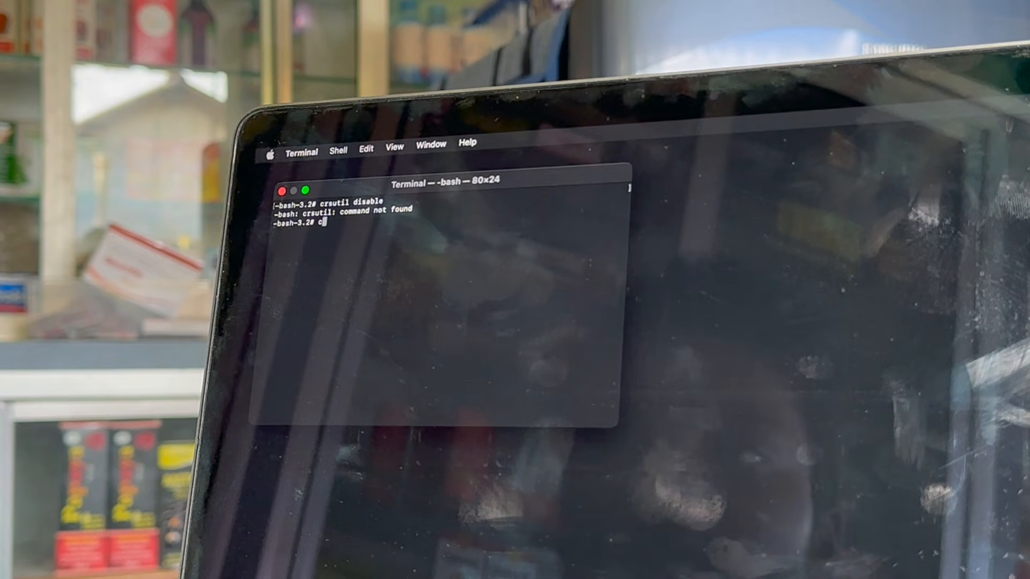
pyautogui.write('srut')
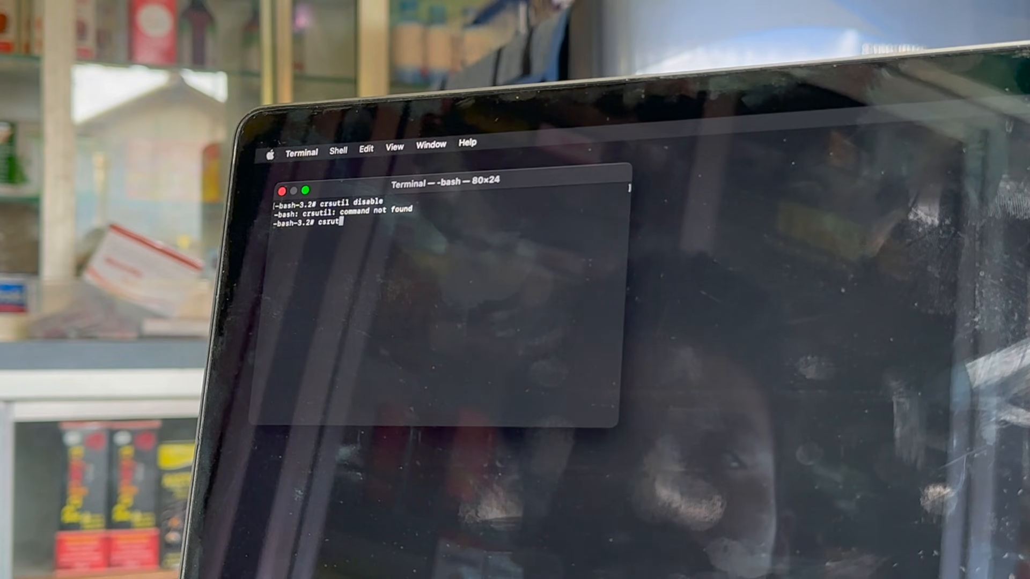
pyautogui.write('d')
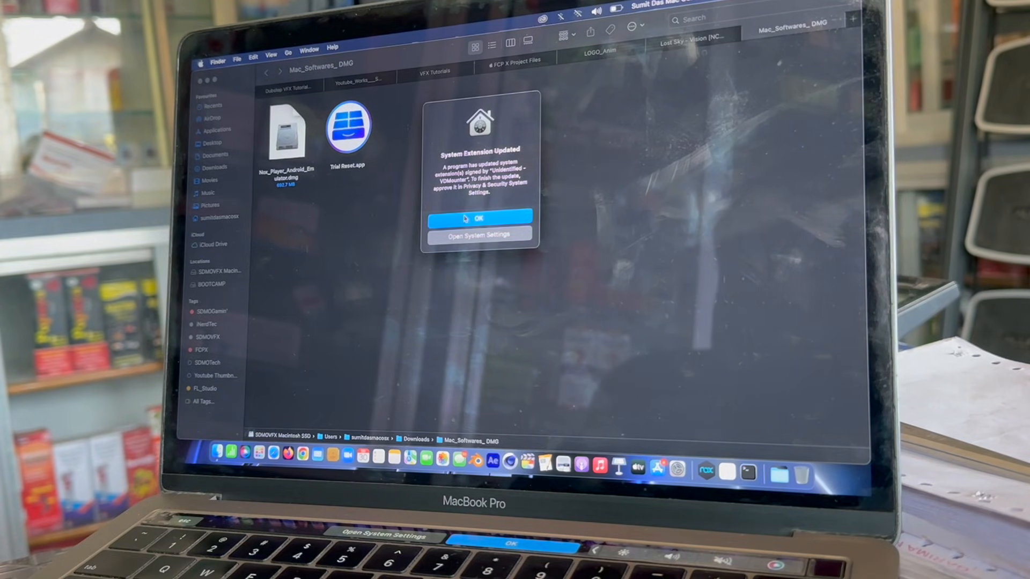
# - Dismiss the System Extension alert and open Privacy & Security in System Settings
pyautogui.click(479, 219)
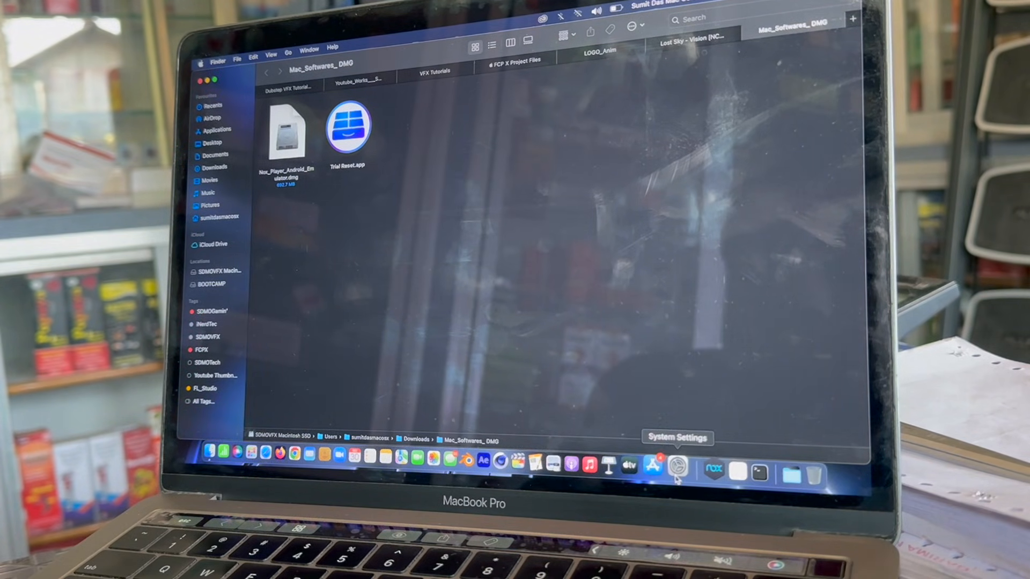
pyautogui.click(676, 468)
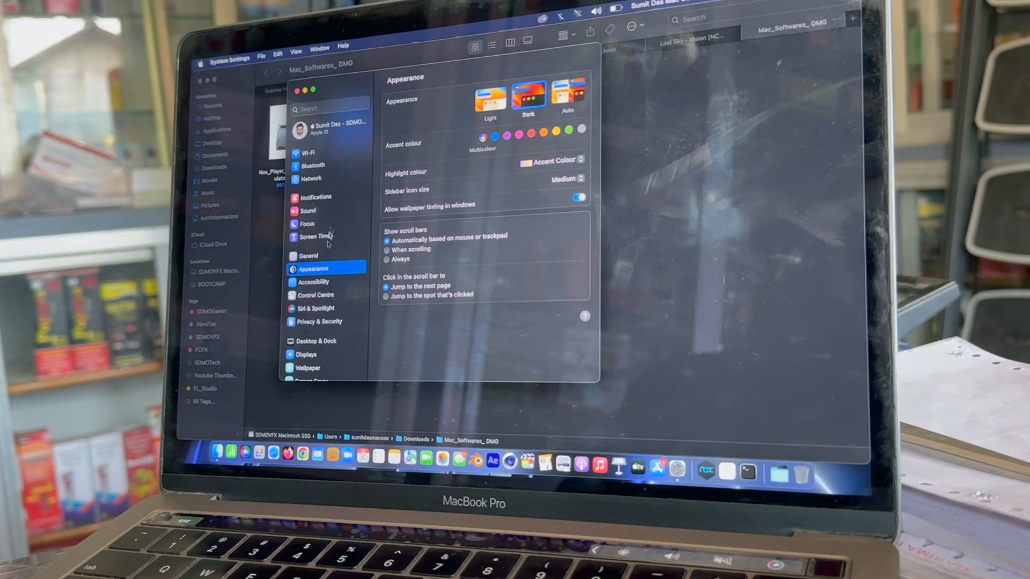
pyautogui.click(322, 321)
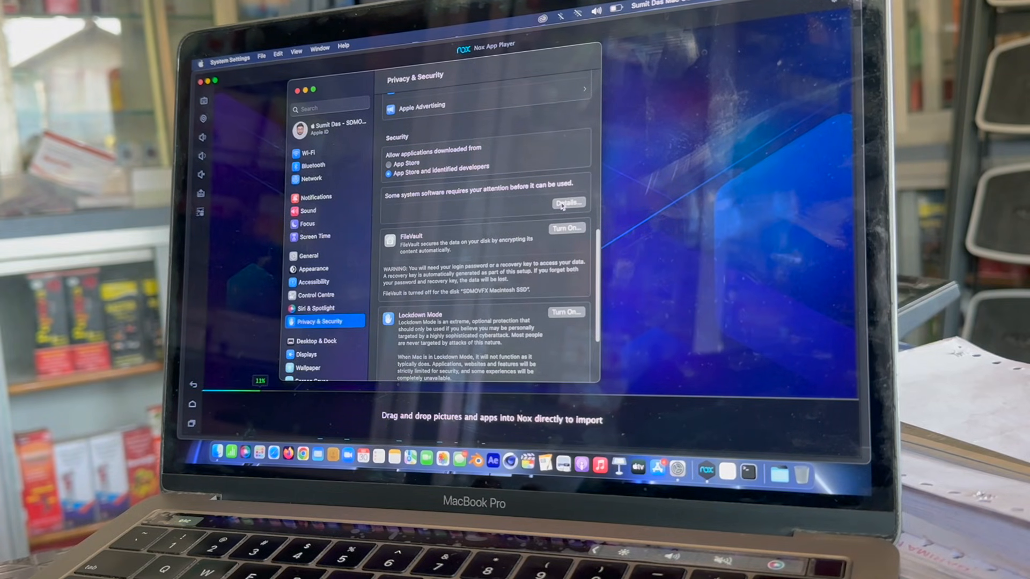
# - Unlock and allow the VDMounter and Oracle America extensions, choosing Not Now for restart
pyautogui.click(567, 203)
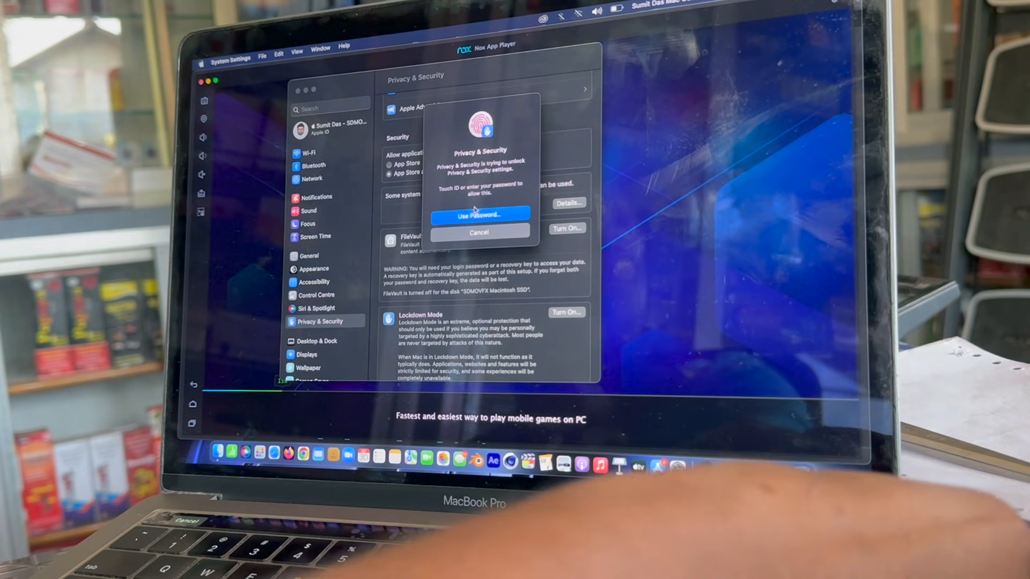
pyautogui.click(479, 215)
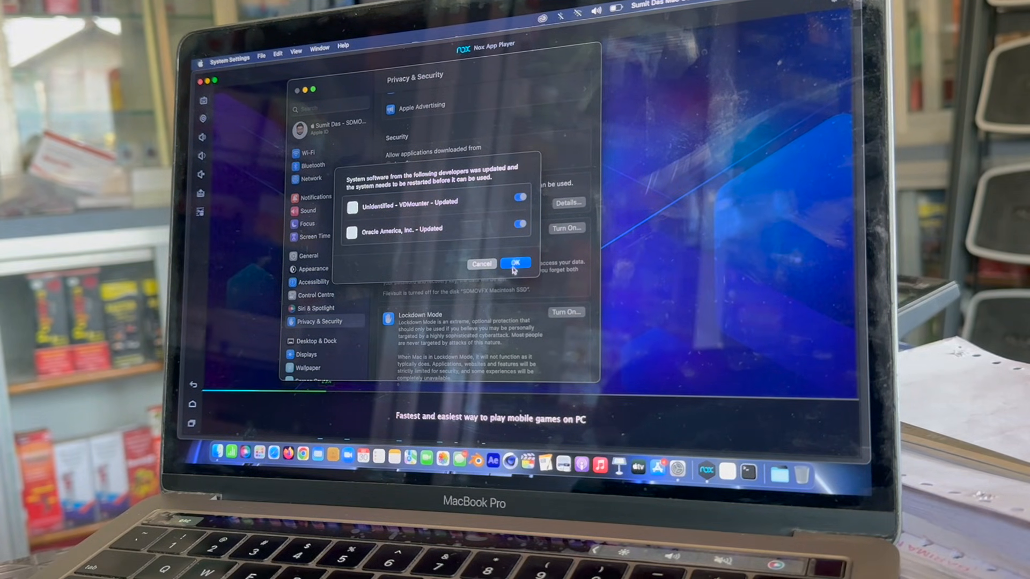
pyautogui.click(517, 263)
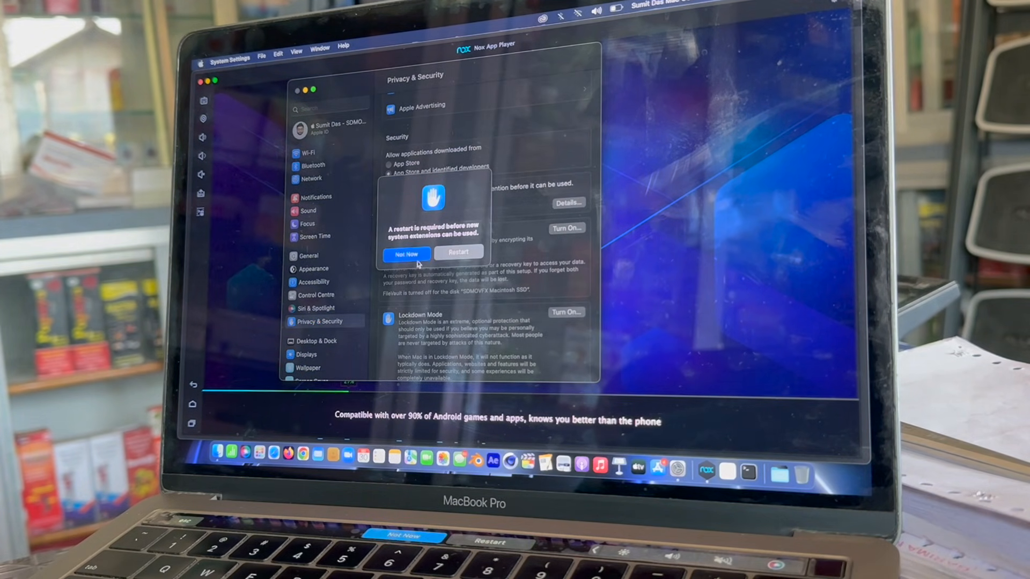
pyautogui.click(406, 254)
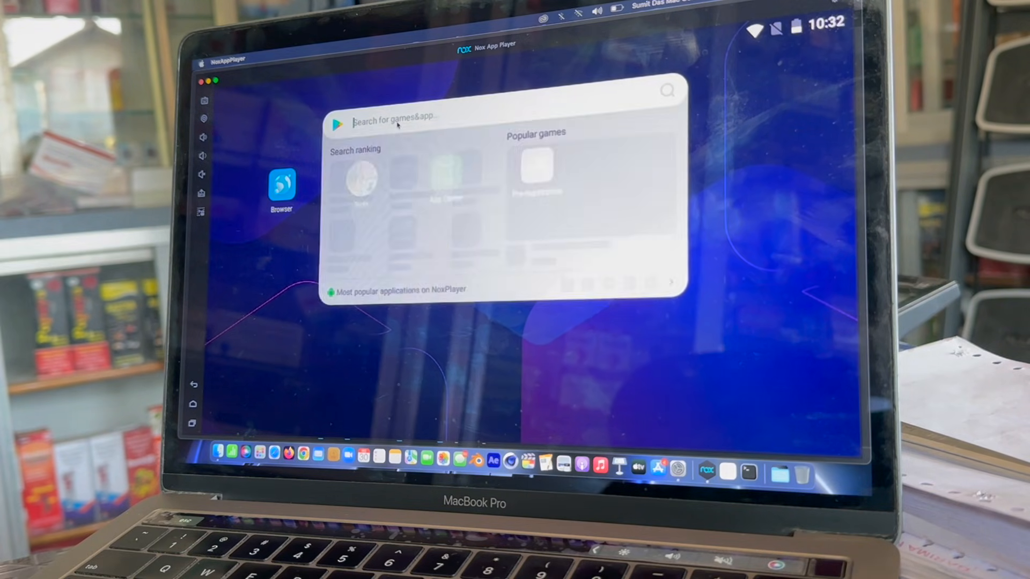
# - Close the search panel to reveal the Android home screen with Browser and App Center
pyautogui.click(255, 264)
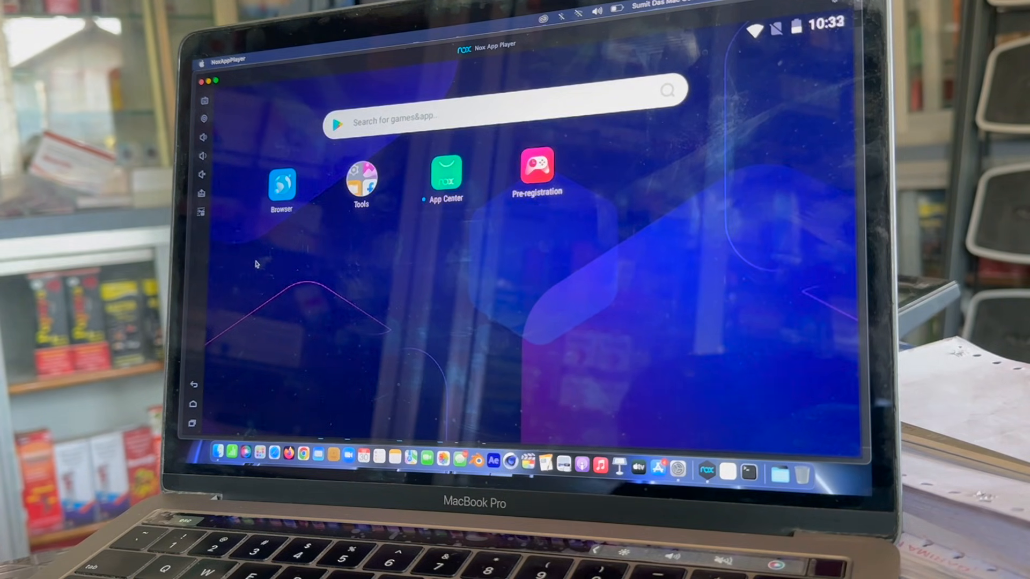